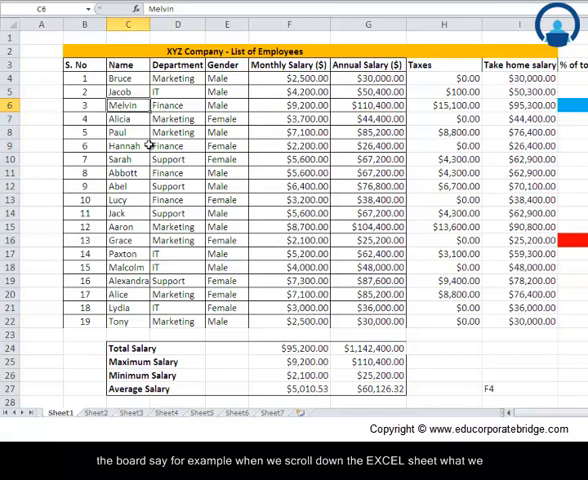
# Scroll through the employee salary list, selecting Tony's row as an example, and return to the top rows
pyautogui.scroll(-3)
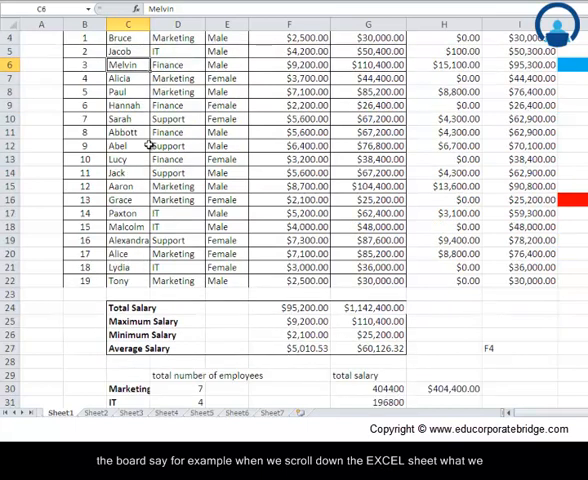
pyautogui.scroll(-3)
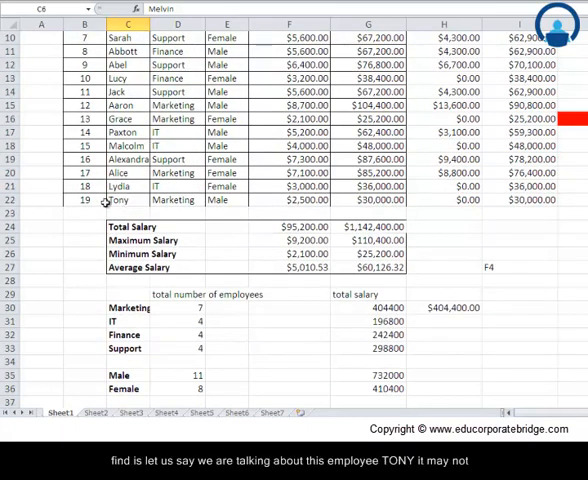
pyautogui.click(228, 200)
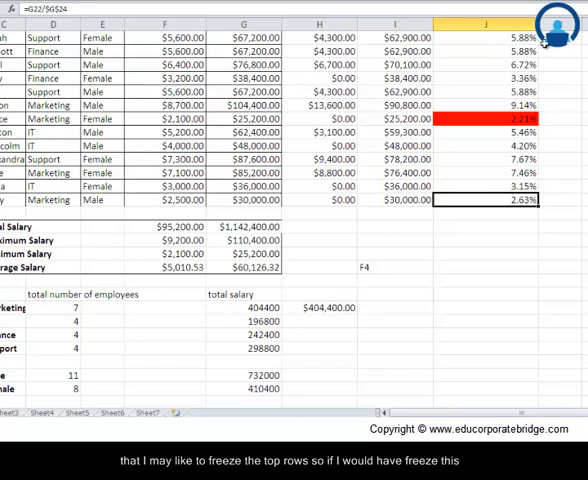
pyautogui.scroll(3)
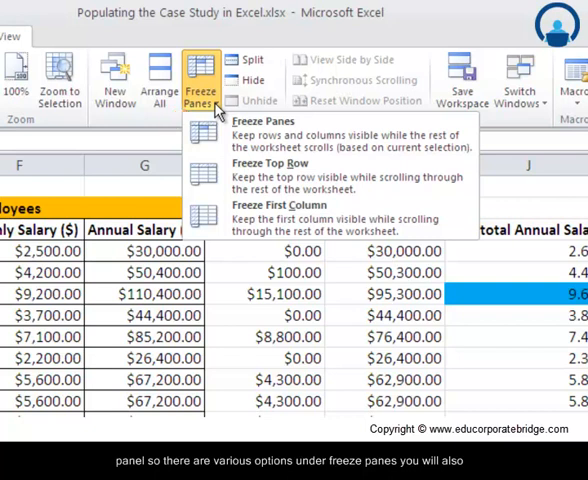
pyautogui.moveTo(268, 176)
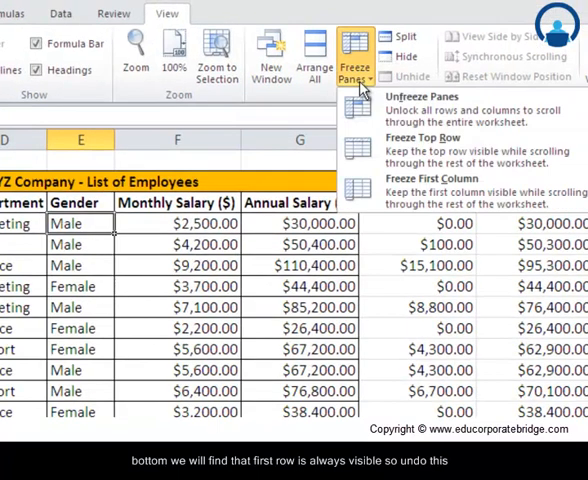
pyautogui.moveTo(420, 104)
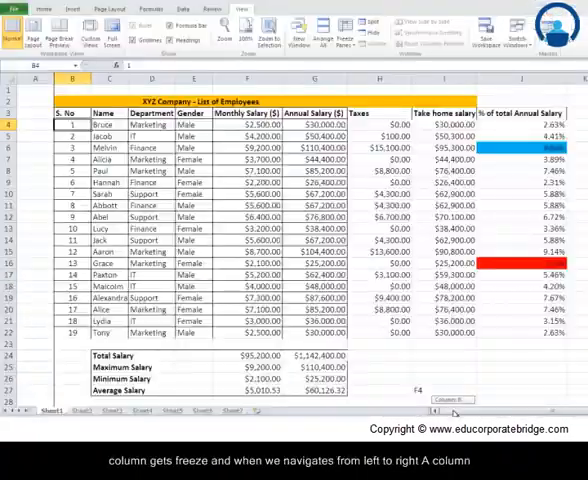
# Select cell C4 (Bruce) as the anchor point for freezing rows and columns together
pyautogui.hscroll(3)
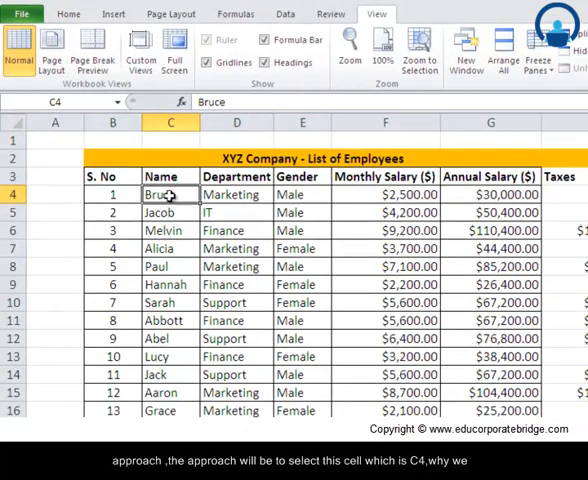
pyautogui.click(68, 12)
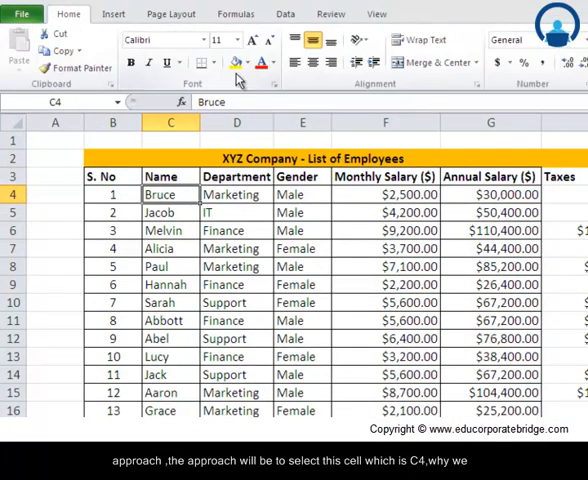
pyautogui.click(168, 194)
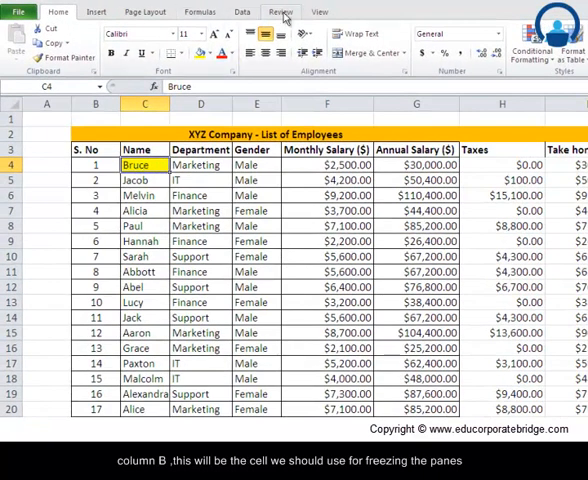
# Freeze panes at C4 and scroll down and right to confirm headers and names stay in view
pyautogui.click(324, 38)
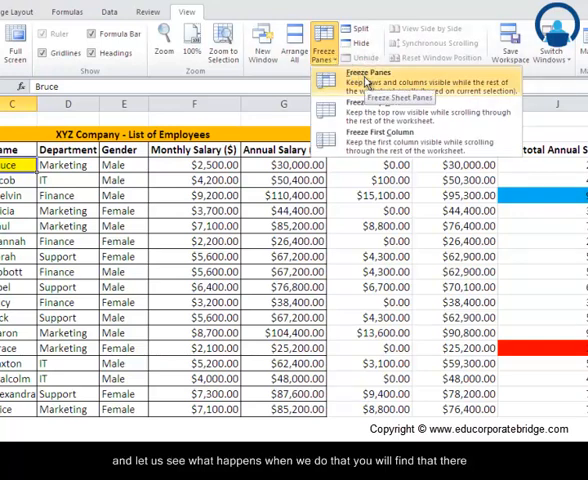
pyautogui.click(354, 80)
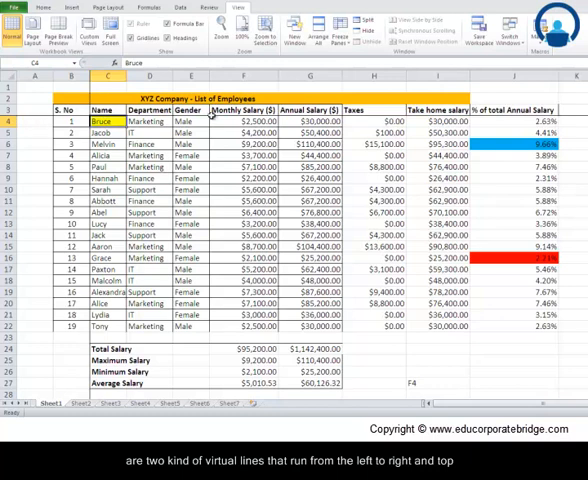
pyautogui.scroll(-3)
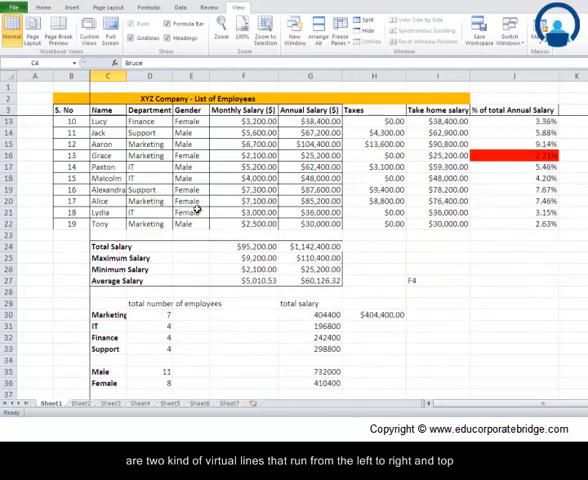
pyautogui.scroll(-3)
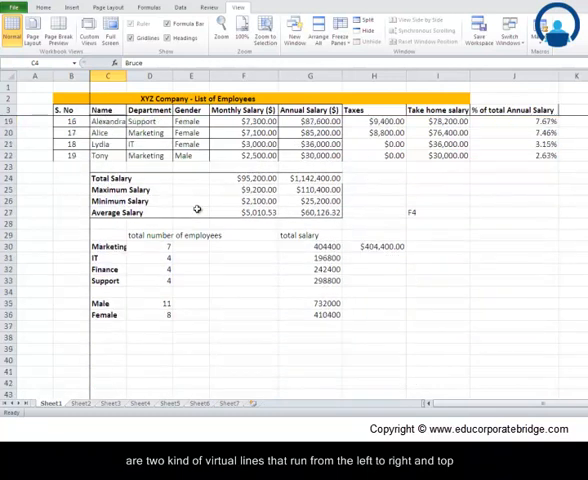
pyautogui.scroll(3)
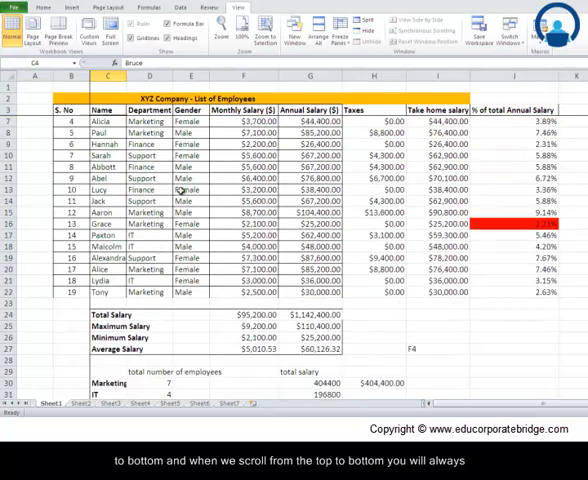
pyautogui.scroll(-3)
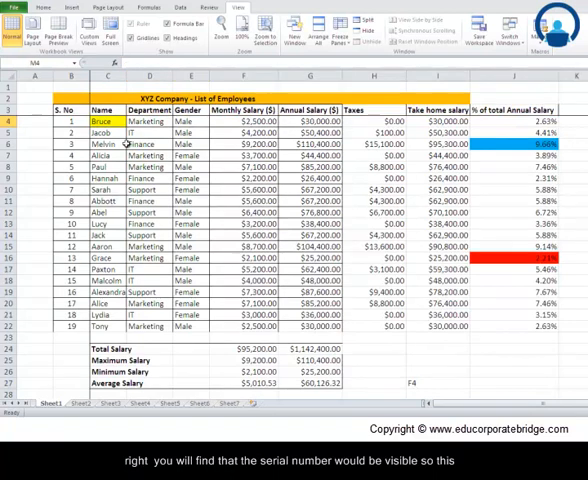
pyautogui.hscroll(3)
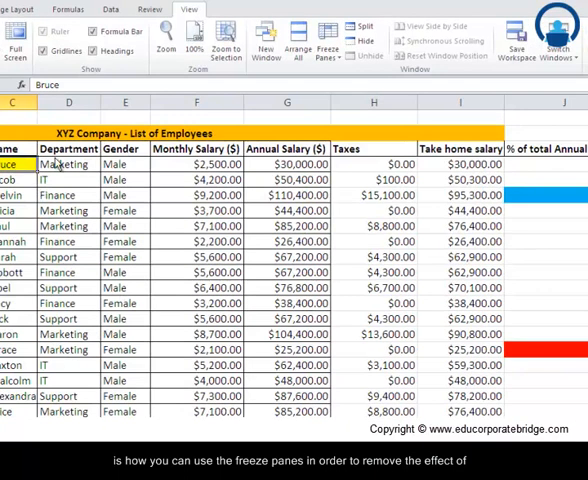
# Unfreeze the panes so the salary sheet scrolls normally again
pyautogui.click(326, 42)
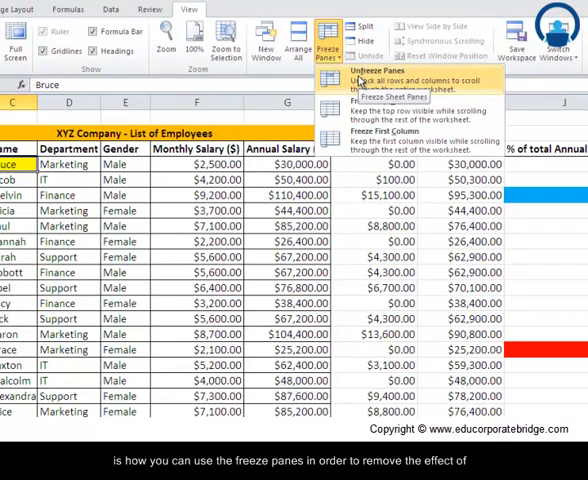
pyautogui.click(380, 80)
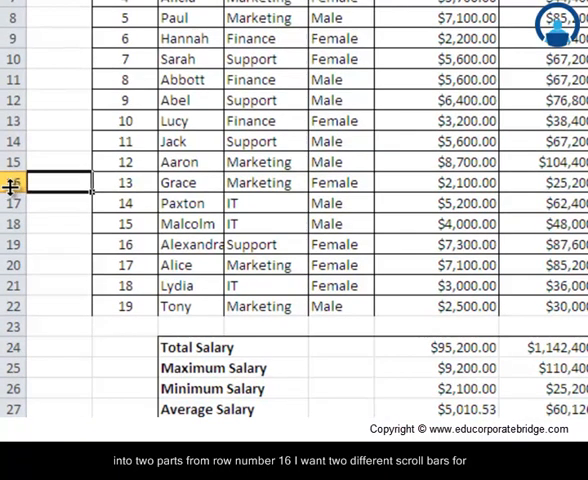
# Split the worksheet at cell A16 into top and bottom panes
pyautogui.click(12, 182)
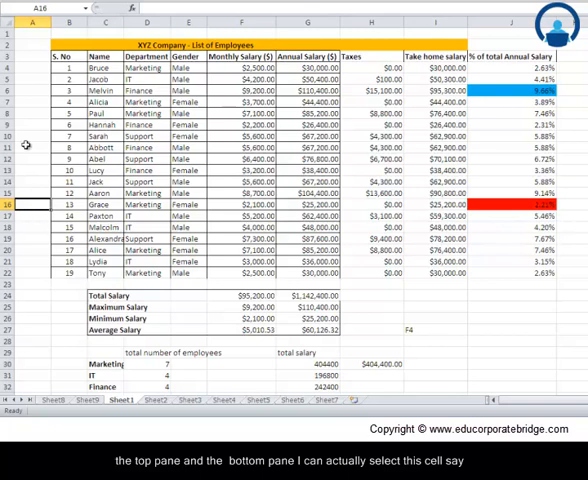
pyautogui.click(204, 50)
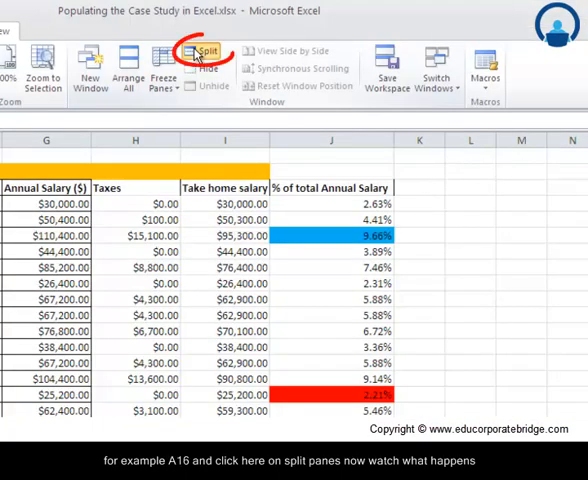
pyautogui.click(204, 52)
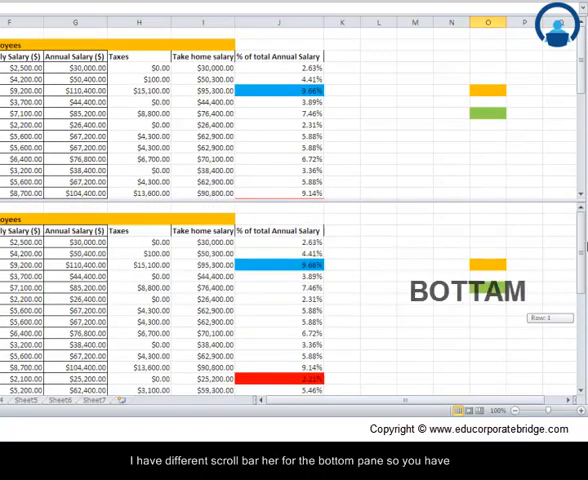
# Scroll each pane independently and enter 'Tota' in the lower pane
pyautogui.scroll(-3)
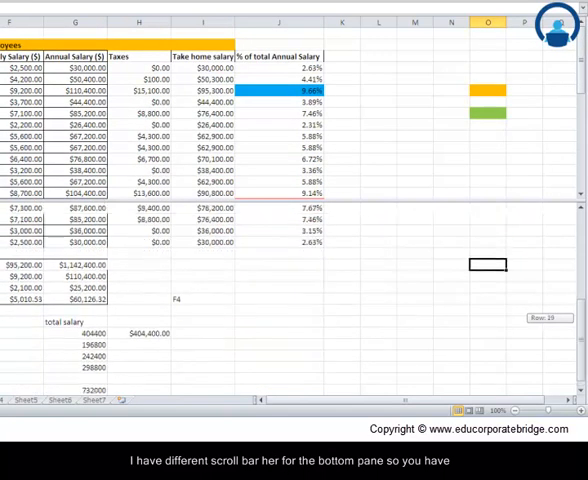
pyautogui.scroll(-3)
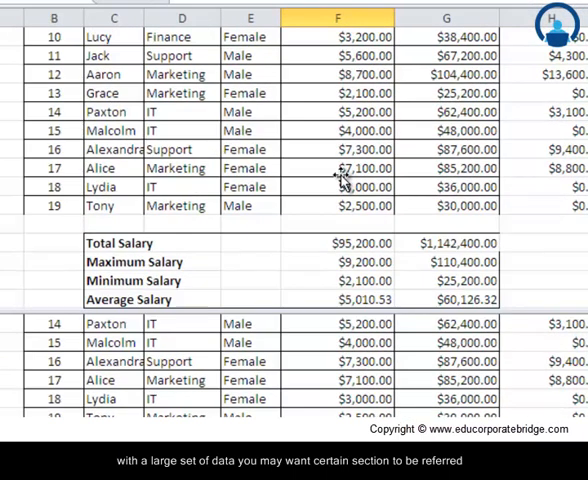
pyautogui.scroll(-3)
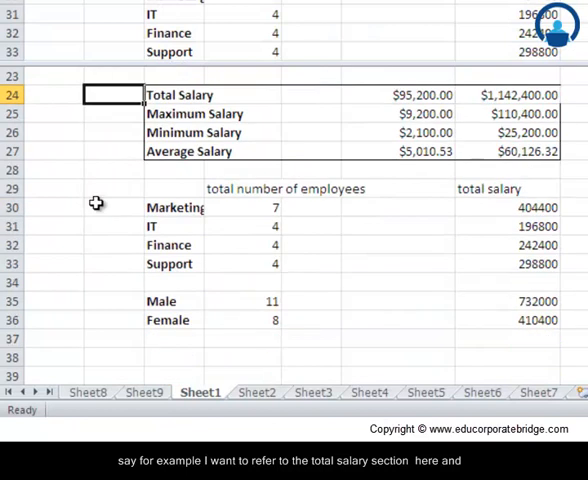
pyautogui.scroll(-3)
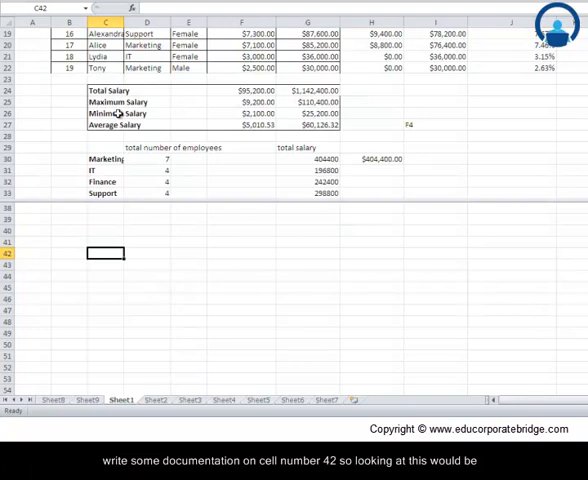
pyautogui.write('Tota')
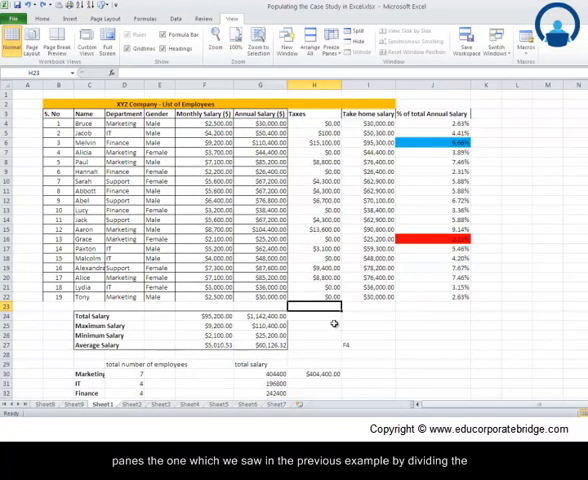
pyautogui.moveTo(164, 316)
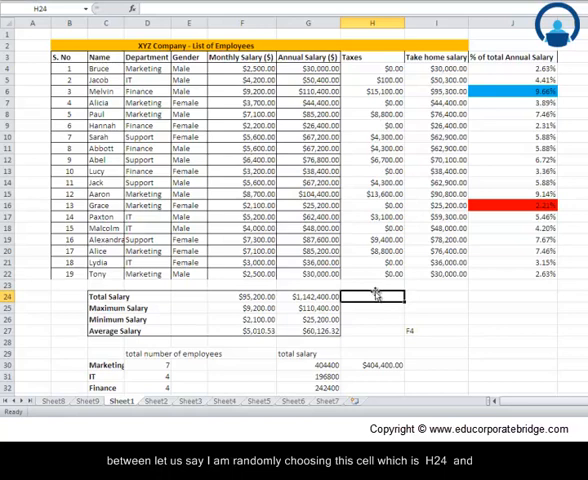
pyautogui.moveTo(378, 294)
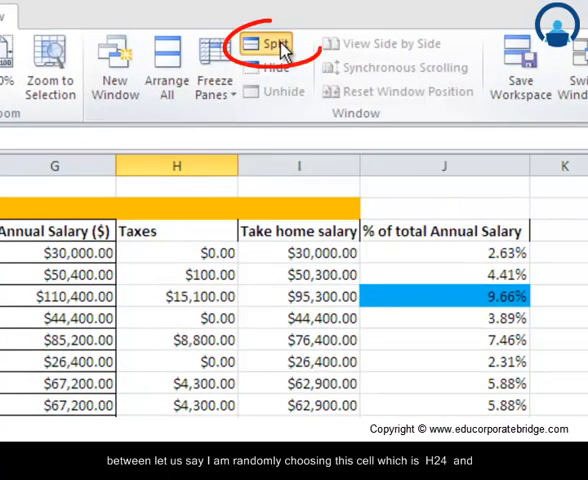
# Split the sheet at H24 into four panes and scroll right and down within them
pyautogui.click(268, 44)
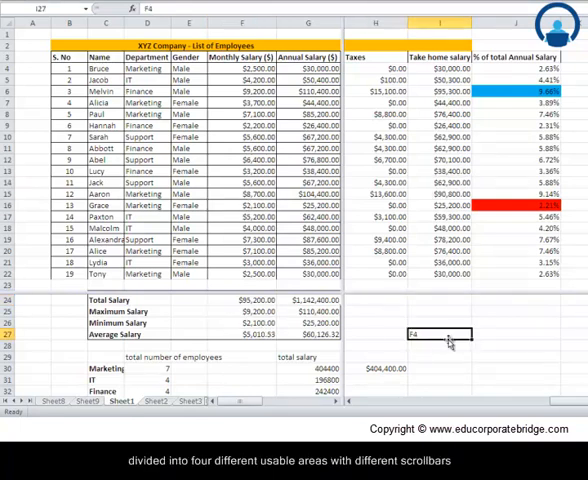
pyautogui.hscroll(3)
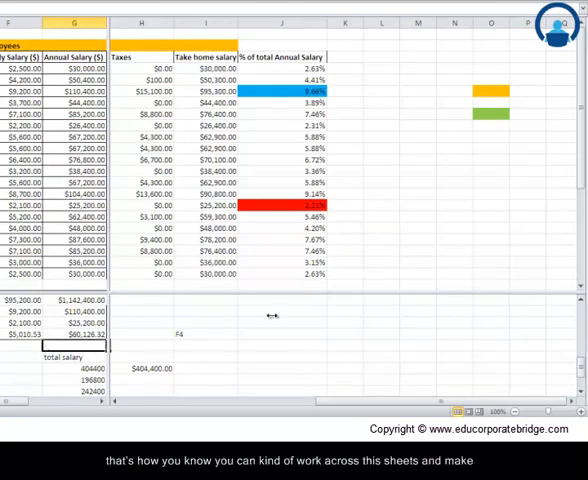
pyautogui.scroll(-3)
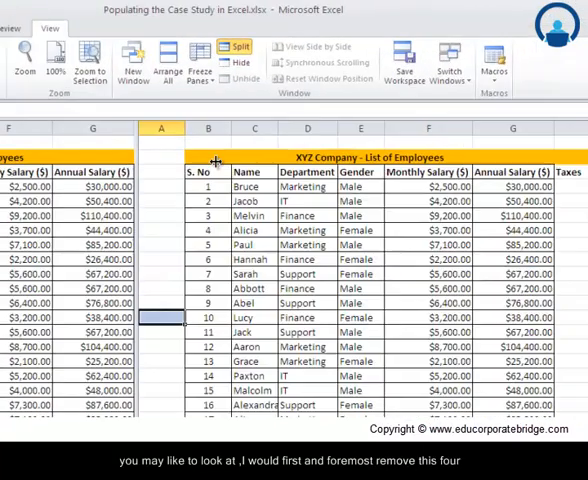
# Remove the four-pane split and select a cell on the undivided sheet
pyautogui.click(236, 48)
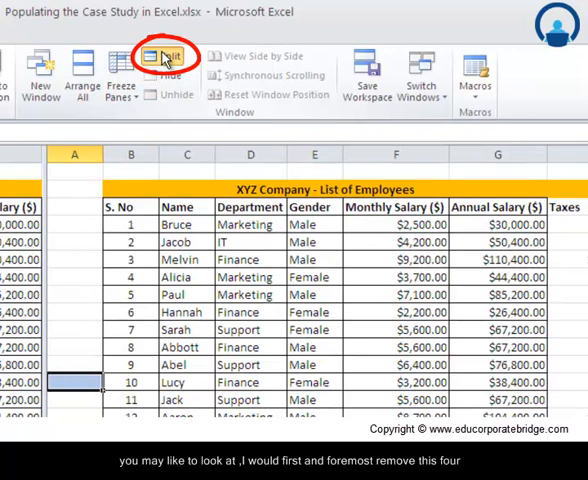
pyautogui.click(164, 56)
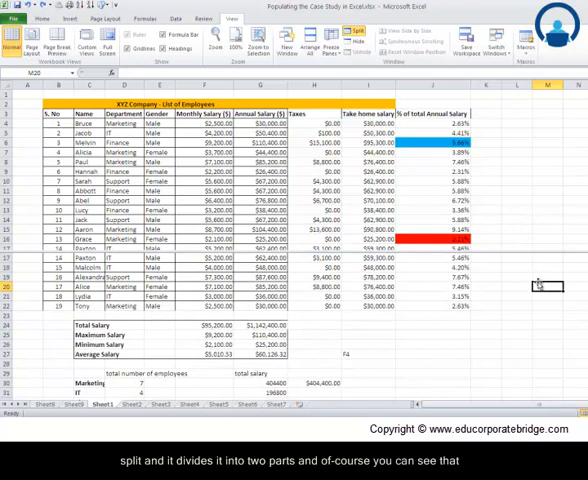
pyautogui.click(518, 286)
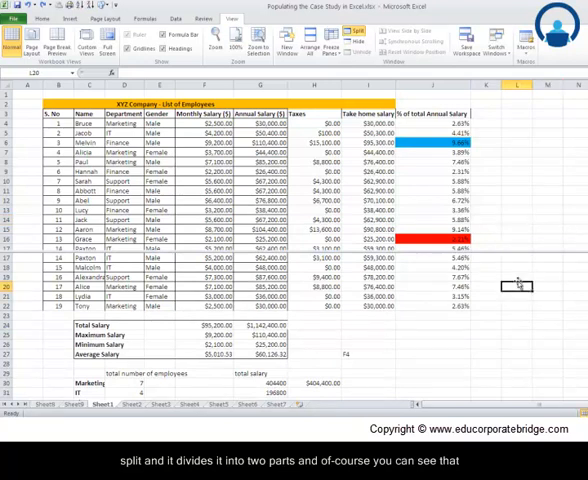